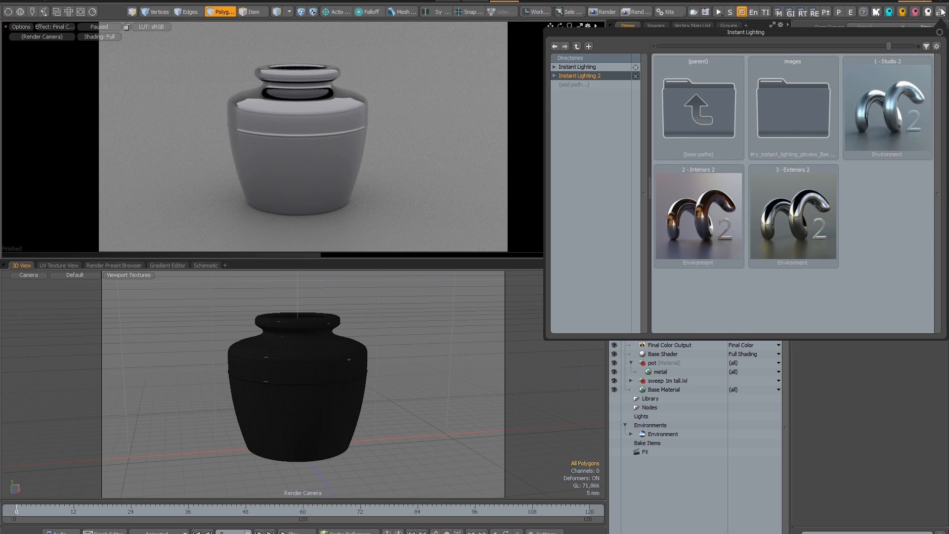
{"action": "mouse_move", "coordinate": [941, 12]}
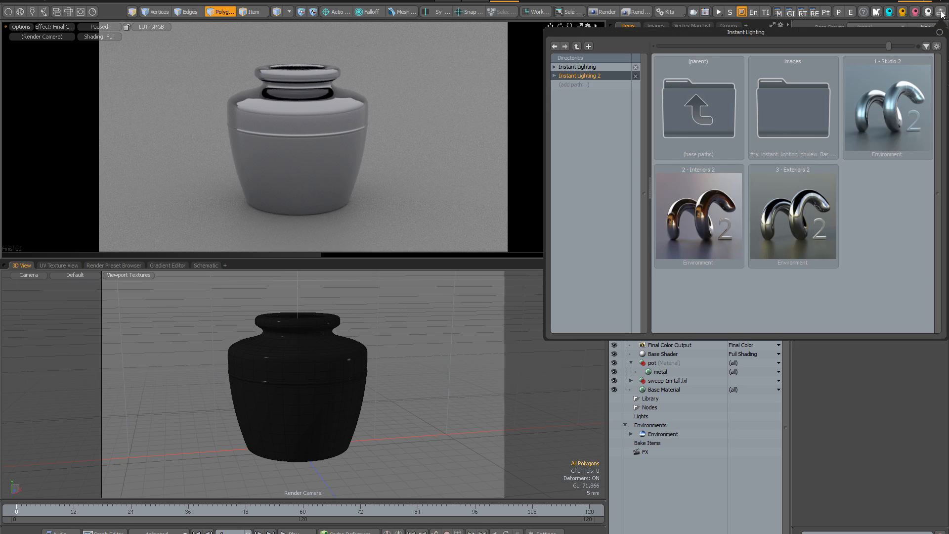
{"action": "mouse_move", "coordinate": [597, 132]}
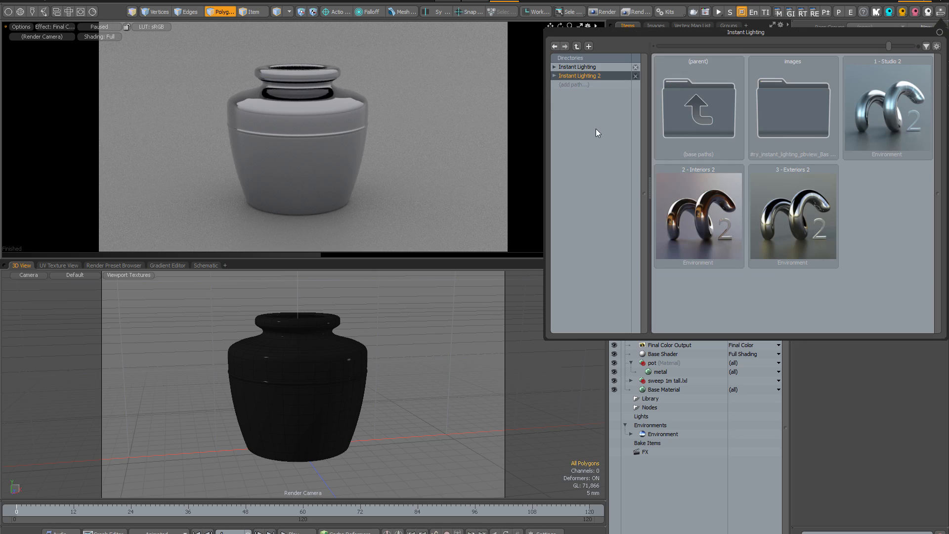
{"action": "mouse_move", "coordinate": [597, 136]}
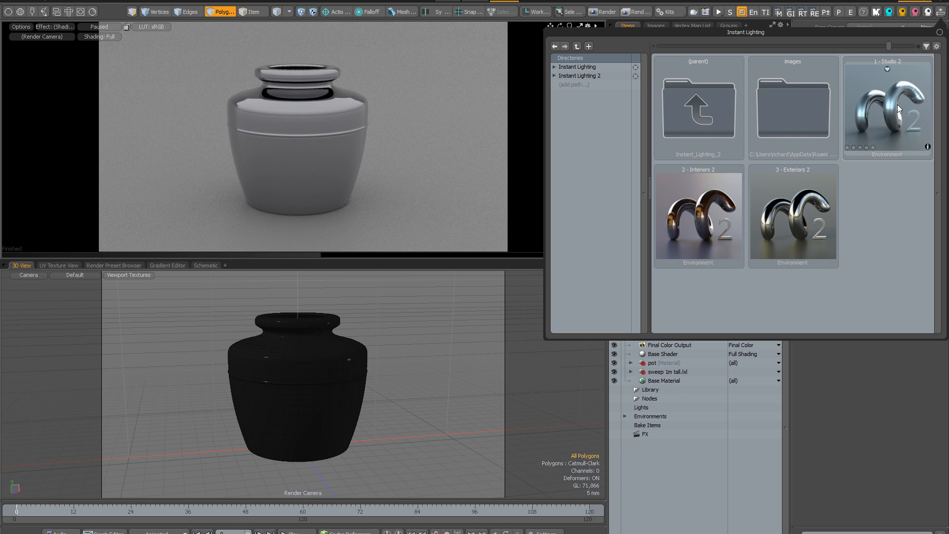
Load the 1 - Studio 2 environment preset and resume the paused preview render.
{"action": "left_click", "coordinate": [887, 106]}
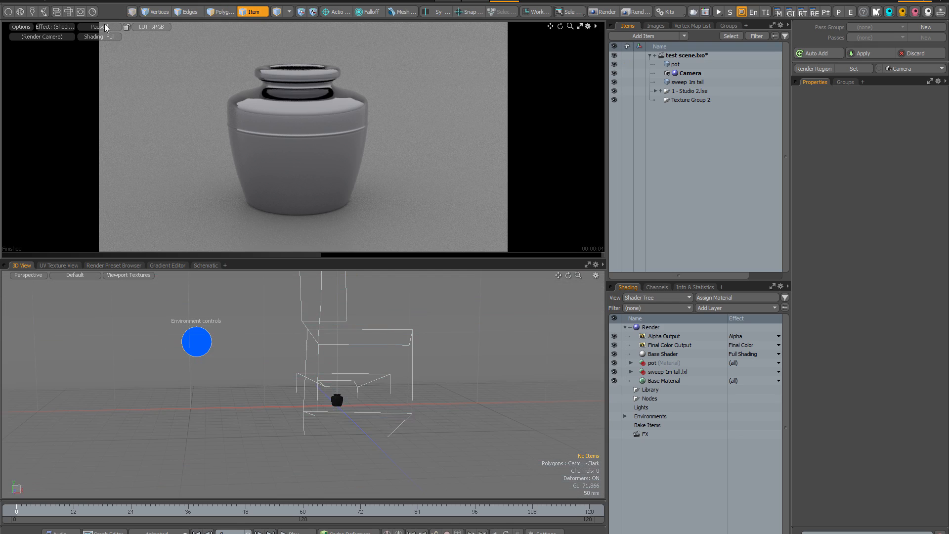
{"action": "left_click", "coordinate": [97, 27]}
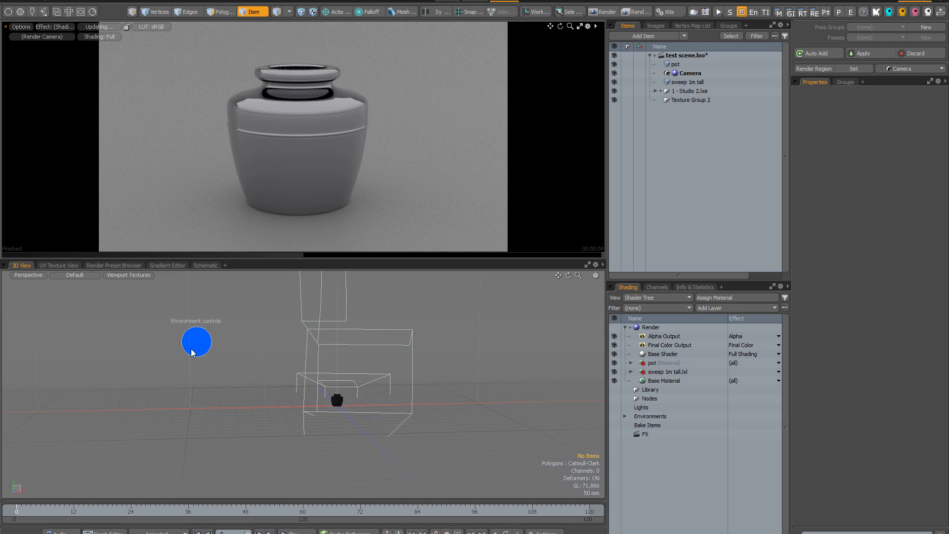
Bring up the Environment controls and turn Environment Rotation to 115°.
{"action": "left_click", "coordinate": [196, 342]}
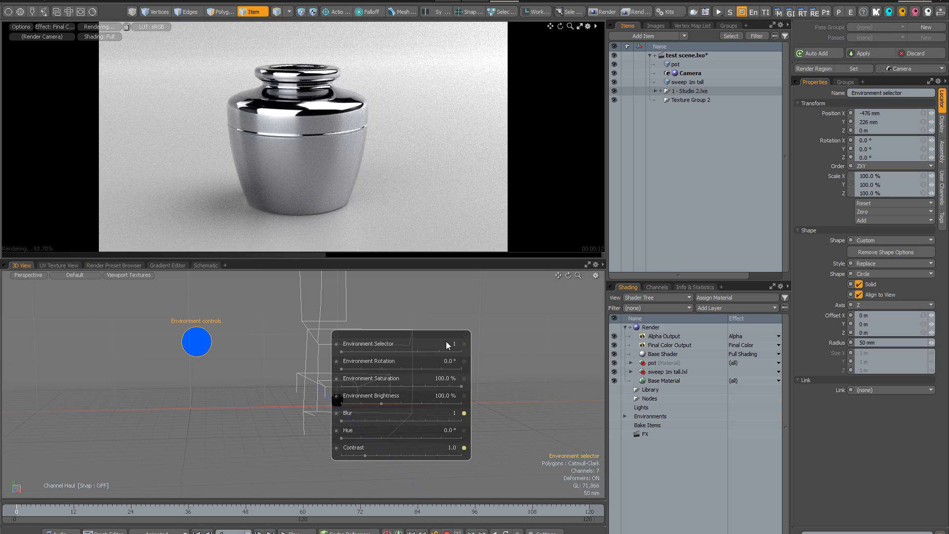
{"action": "mouse_move", "coordinate": [443, 357]}
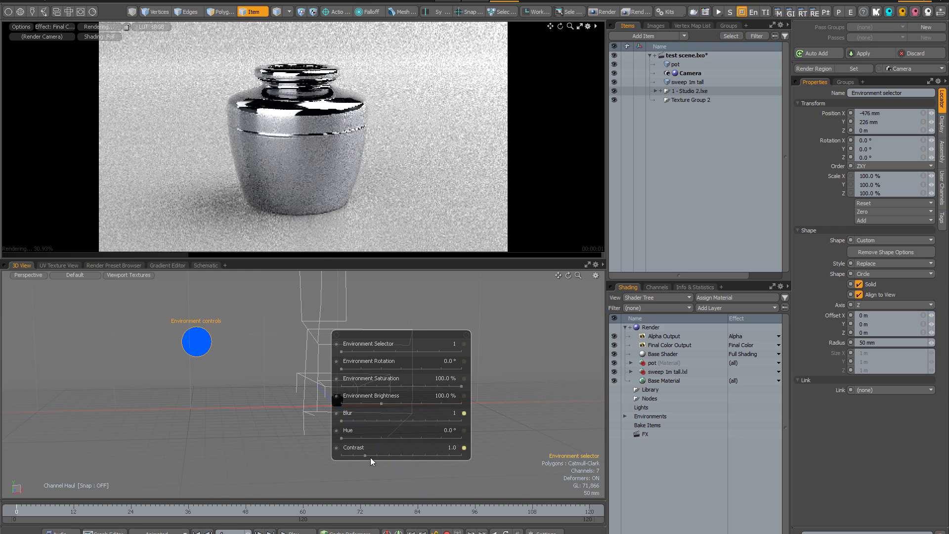
{"action": "left_click_drag", "start_coordinate": [445, 454], "coordinate": [424, 453]}
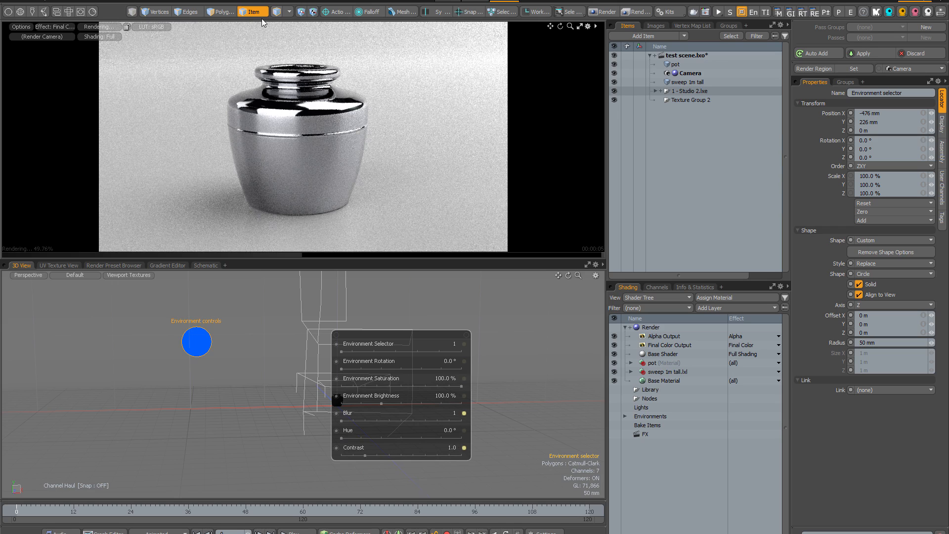
{"action": "mouse_move", "coordinate": [381, 152]}
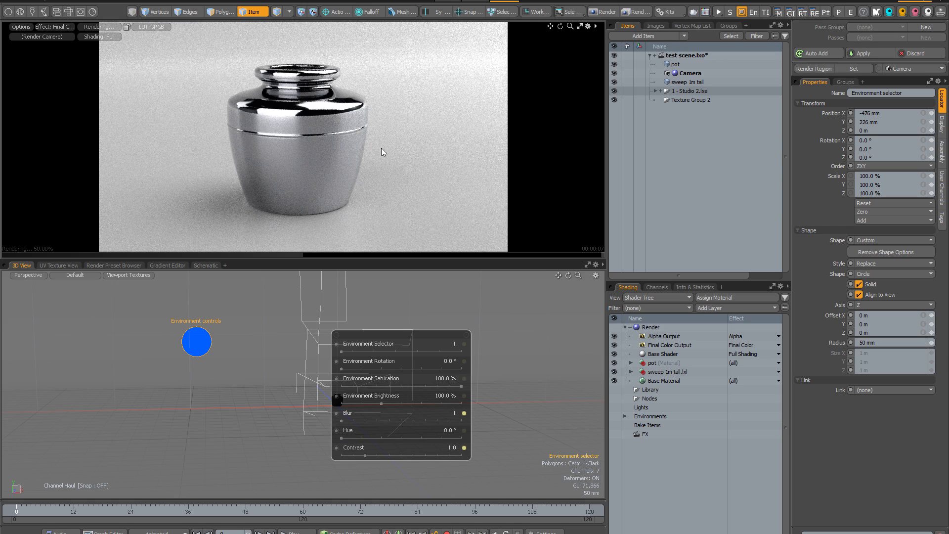
{"action": "mouse_move", "coordinate": [296, 146]}
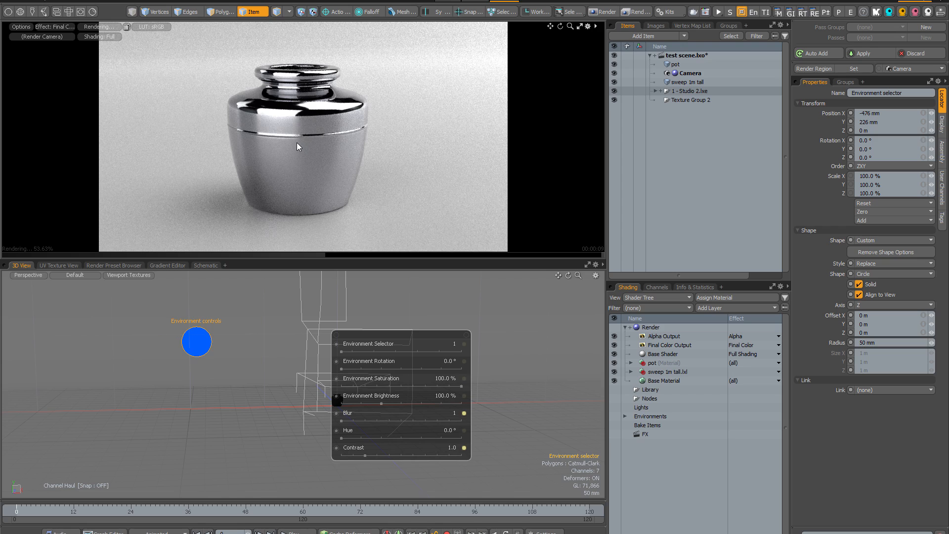
{"action": "mouse_move", "coordinate": [532, 354]}
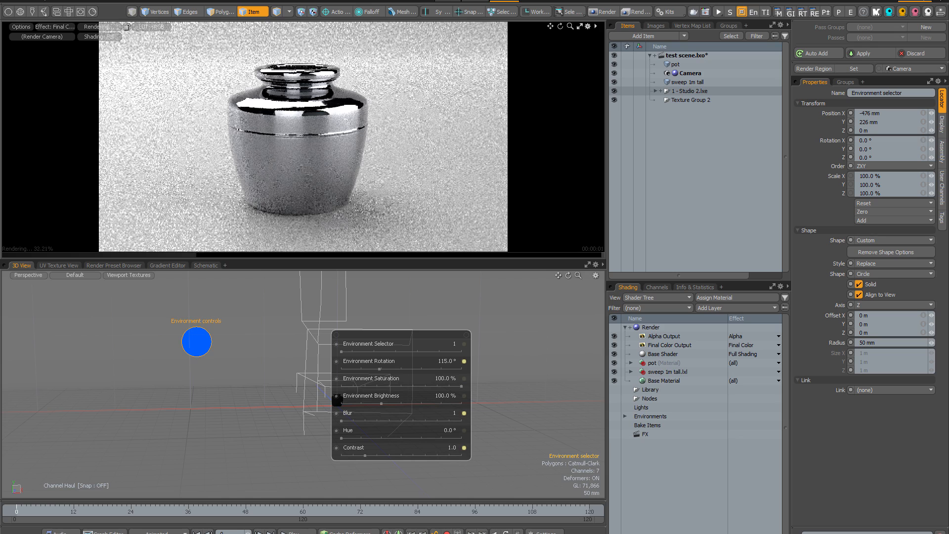
Reset rotation to 0°, step the Environment Selector up to variation 5 and rotate the lighting to 220°.
{"action": "left_click_drag", "start_coordinate": [436, 361], "coordinate": [460, 361]}
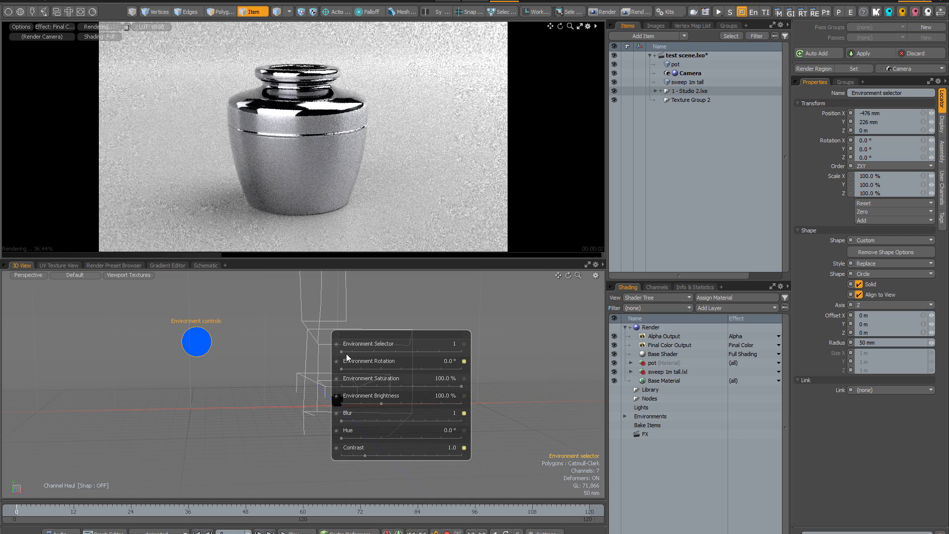
{"action": "left_click", "coordinate": [454, 343]}
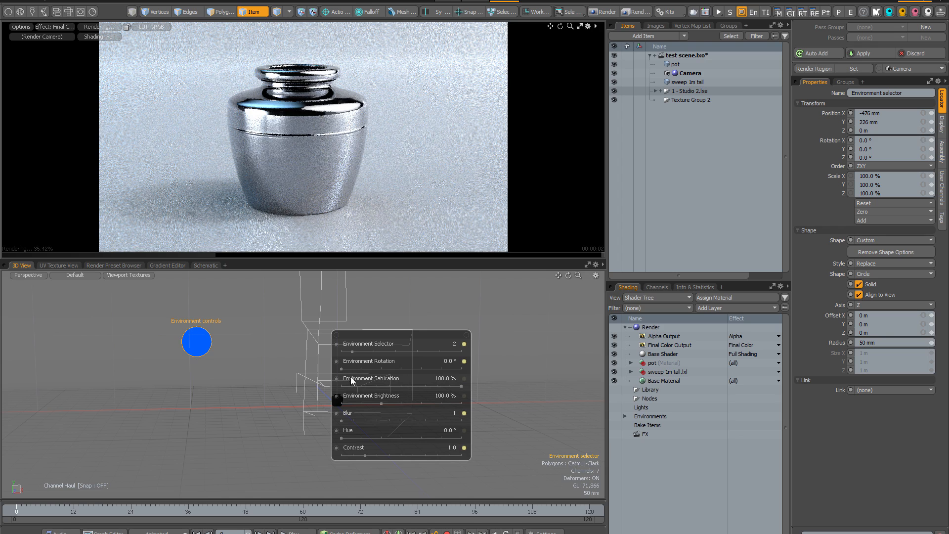
{"action": "left_click_drag", "start_coordinate": [394, 361], "coordinate": [442, 361]}
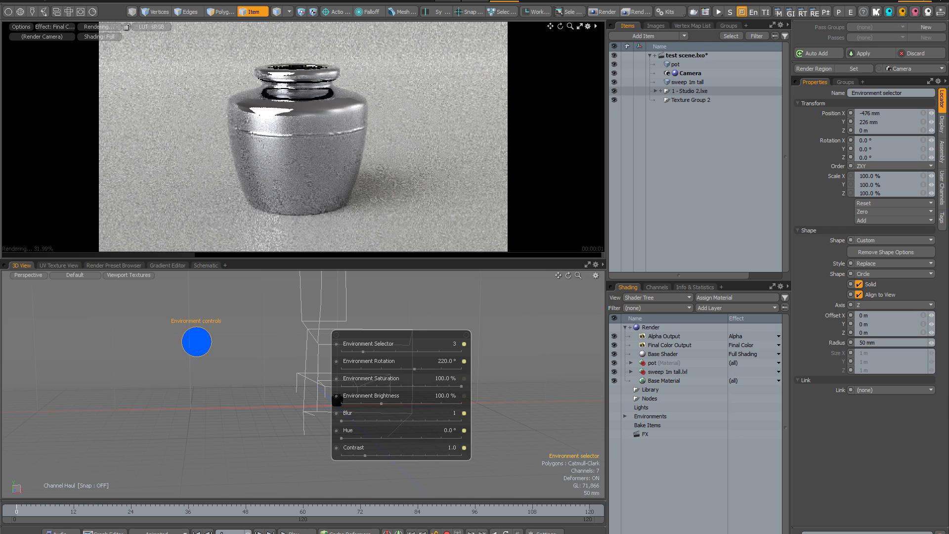
{"action": "left_click", "coordinate": [454, 343]}
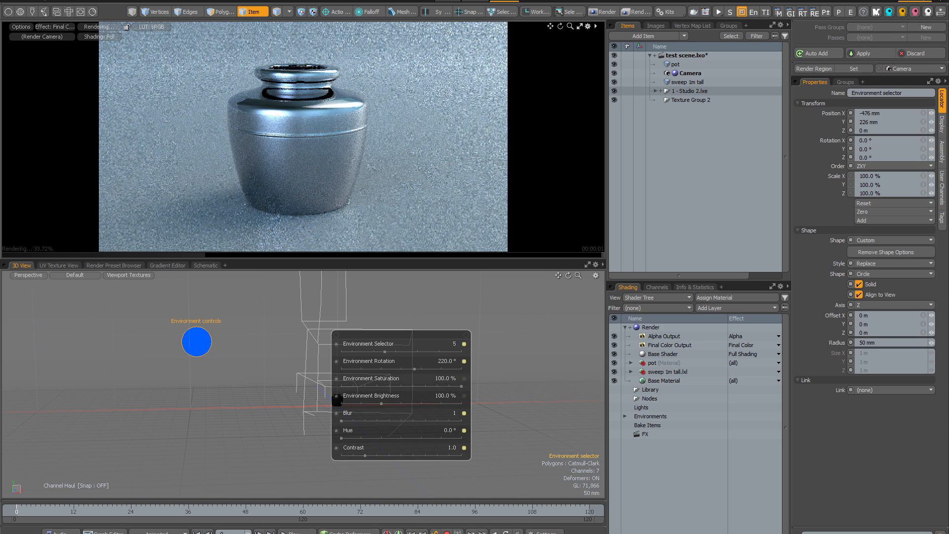
{"action": "left_click", "coordinate": [457, 344]}
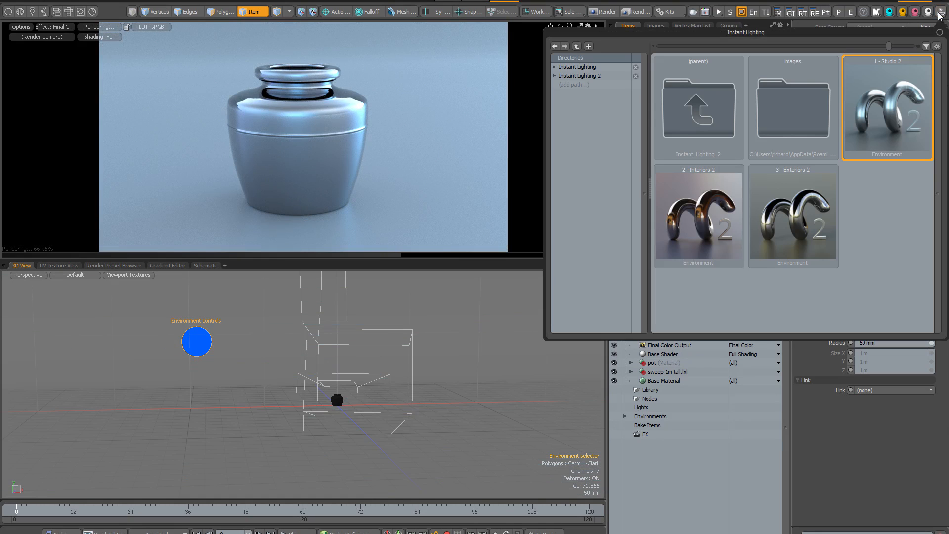
Load the 2 - Interiors 2 environment onto the chrome pot and bring up its Environment controls.
{"action": "left_click", "coordinate": [697, 215]}
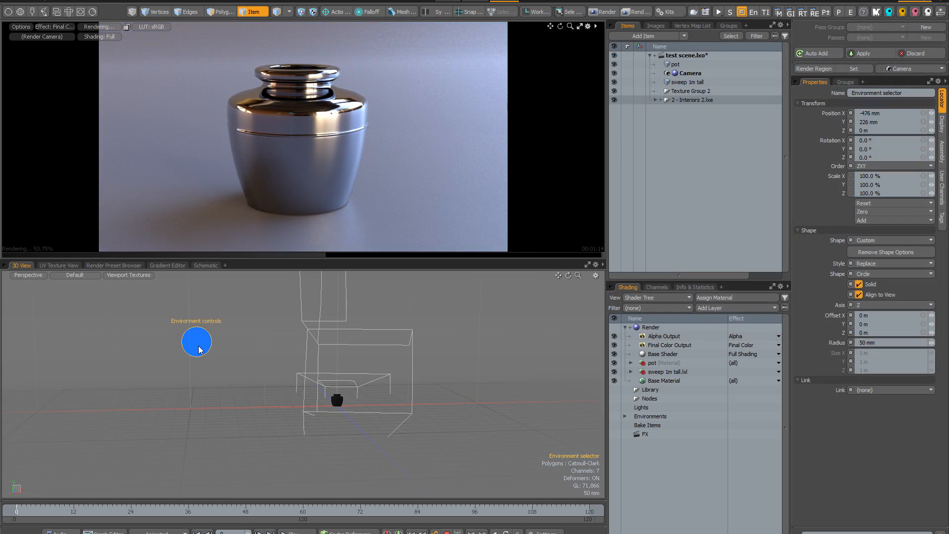
{"action": "left_click", "coordinate": [196, 341]}
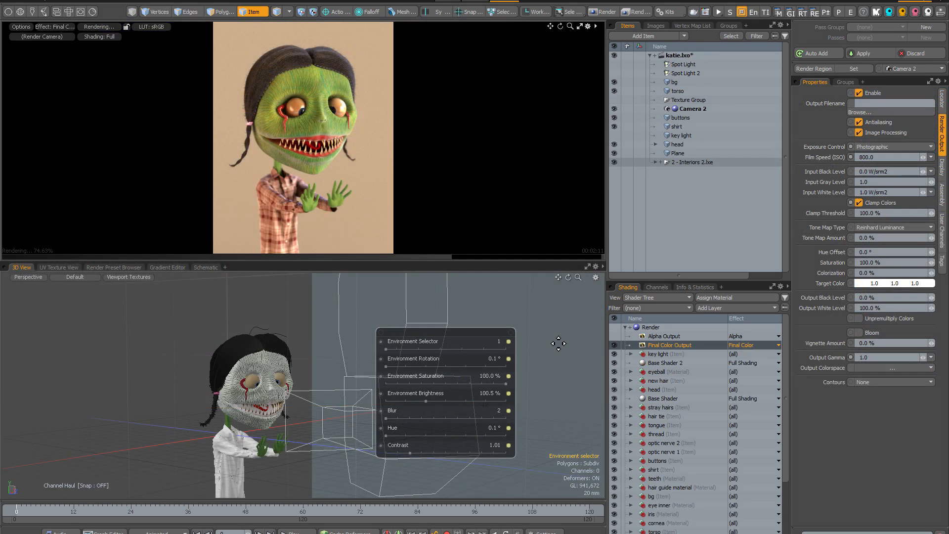
{"action": "mouse_move", "coordinate": [340, 301]}
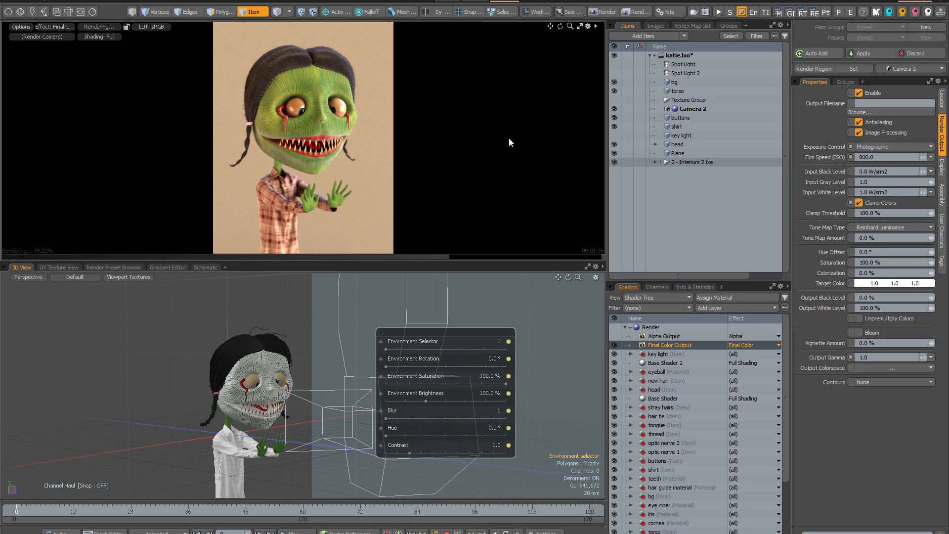
{"action": "mouse_move", "coordinate": [555, 175]}
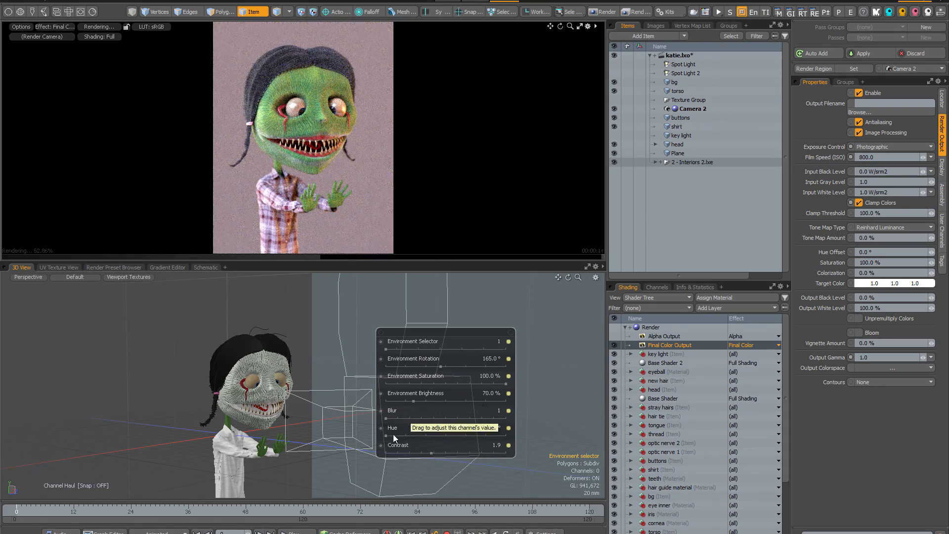
Drag the Environment Rotation slider to 165° to relight the cartoon character.
{"action": "left_click_drag", "start_coordinate": [394, 436], "coordinate": [485, 436]}
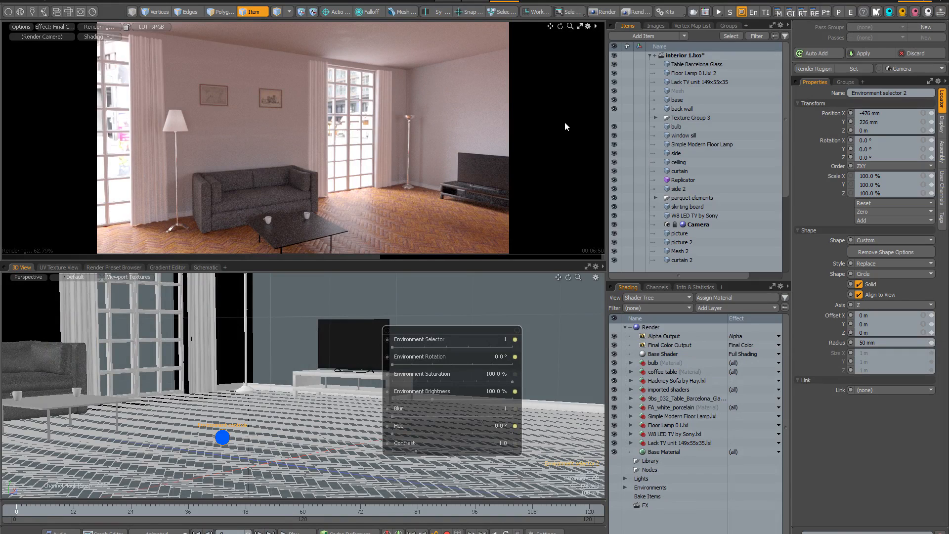
{"action": "mouse_move", "coordinate": [548, 198]}
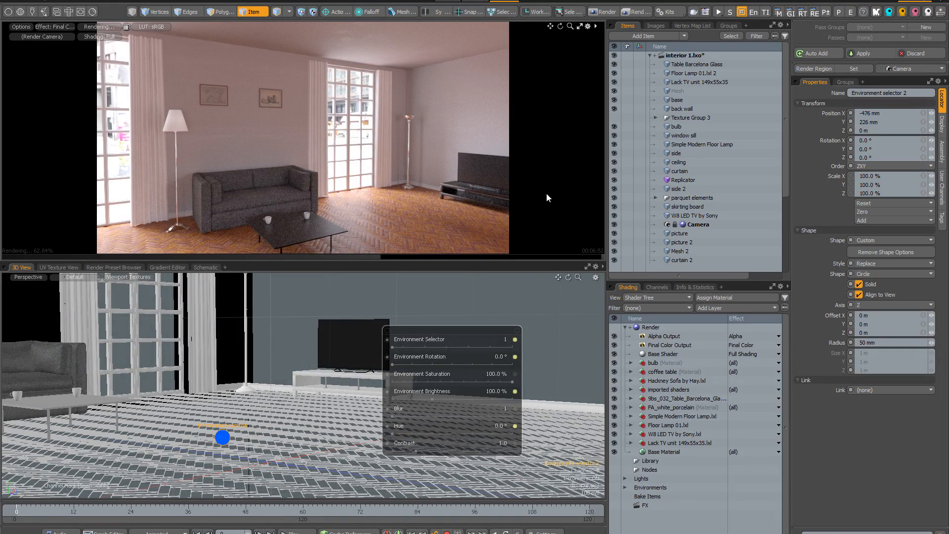
{"action": "mouse_move", "coordinate": [550, 204]}
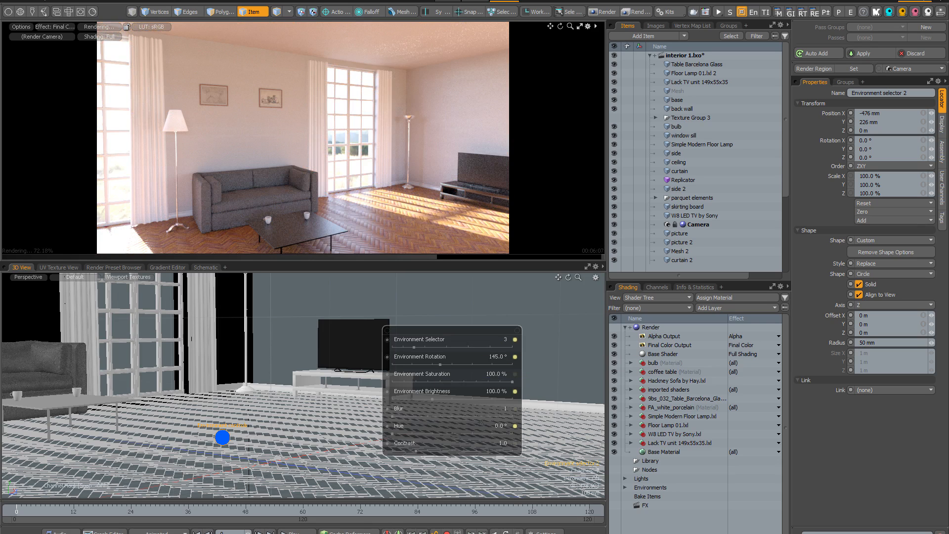
Choose environment variation 2 in the Environment Selector for the living-room interior.
{"action": "left_click", "coordinate": [506, 339]}
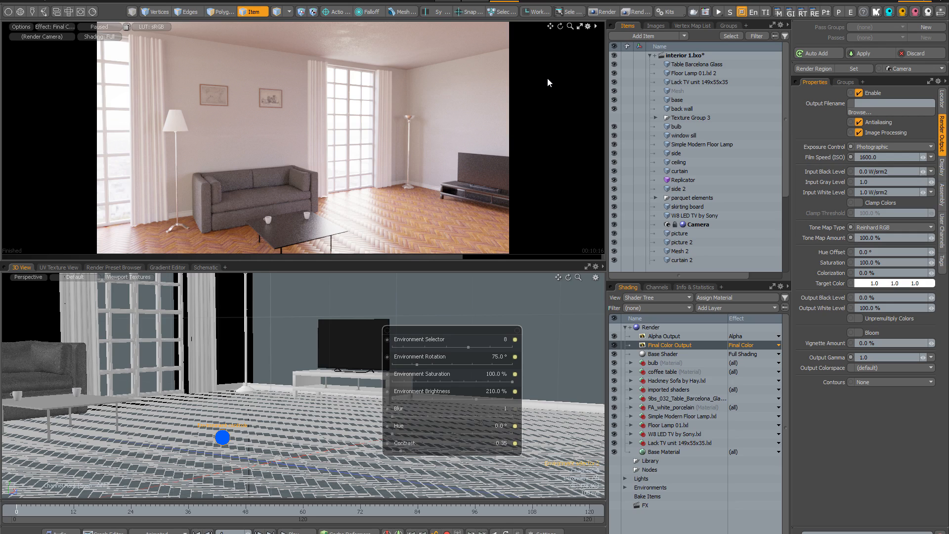
{"action": "mouse_move", "coordinate": [585, 129]}
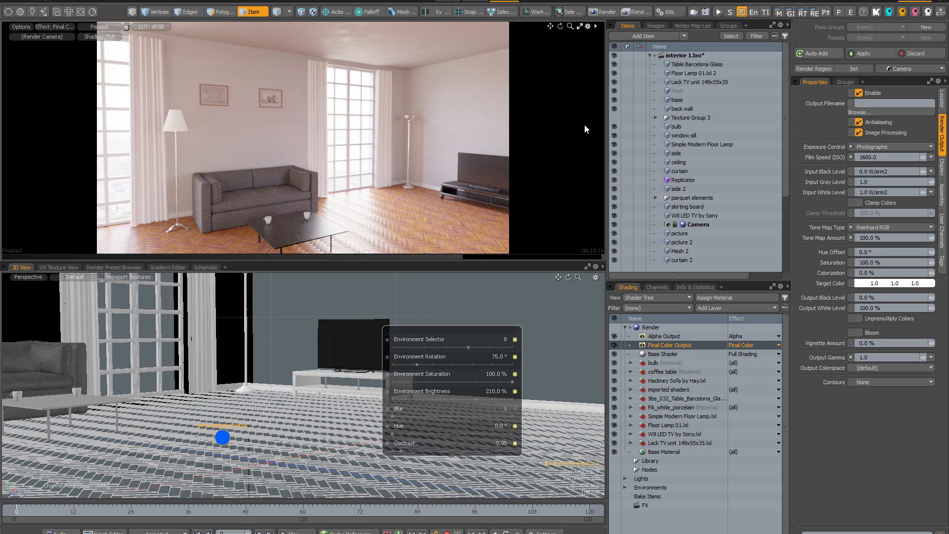
{"action": "mouse_move", "coordinate": [541, 147]}
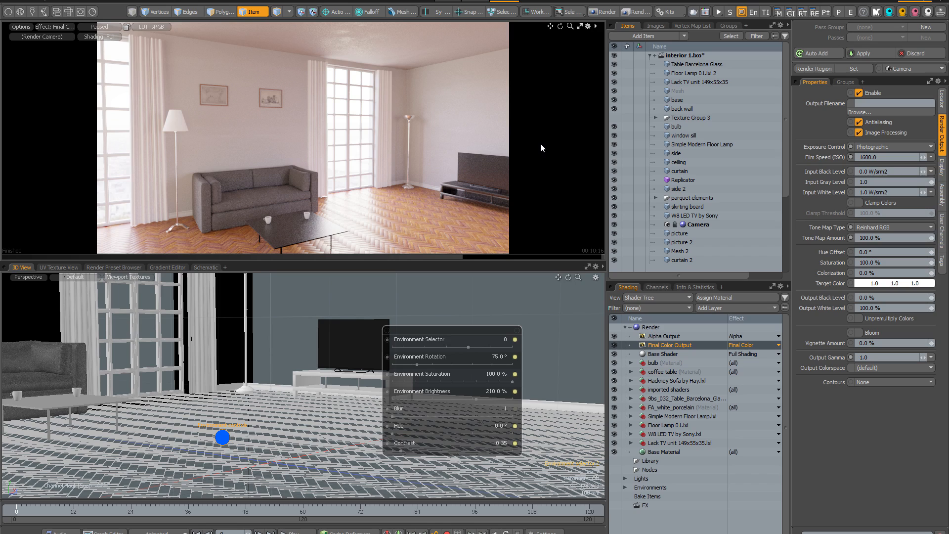
{"action": "mouse_move", "coordinate": [573, 118]}
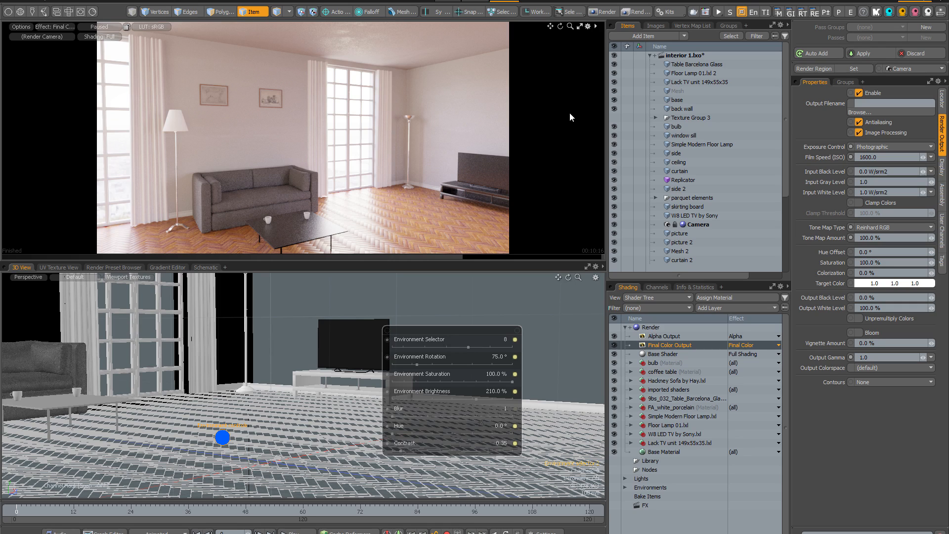
{"action": "mouse_move", "coordinate": [545, 141]}
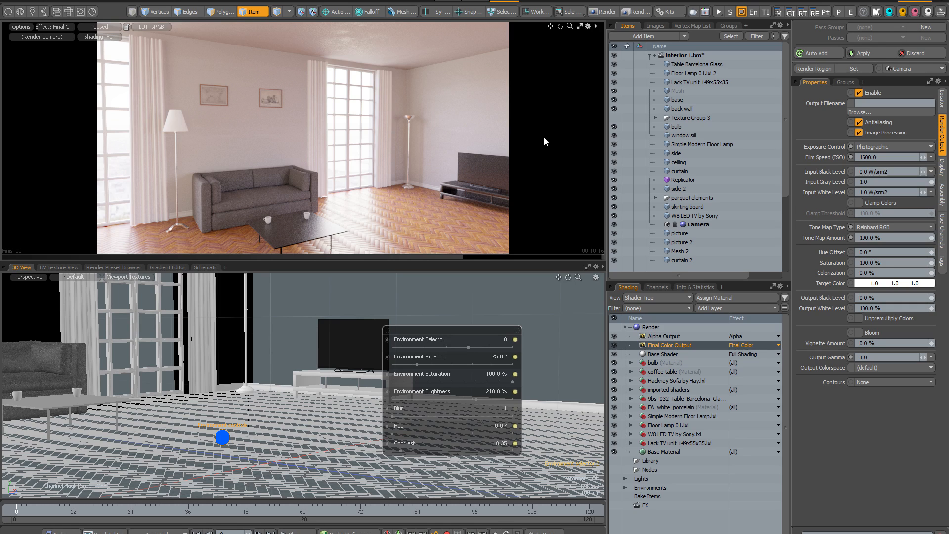